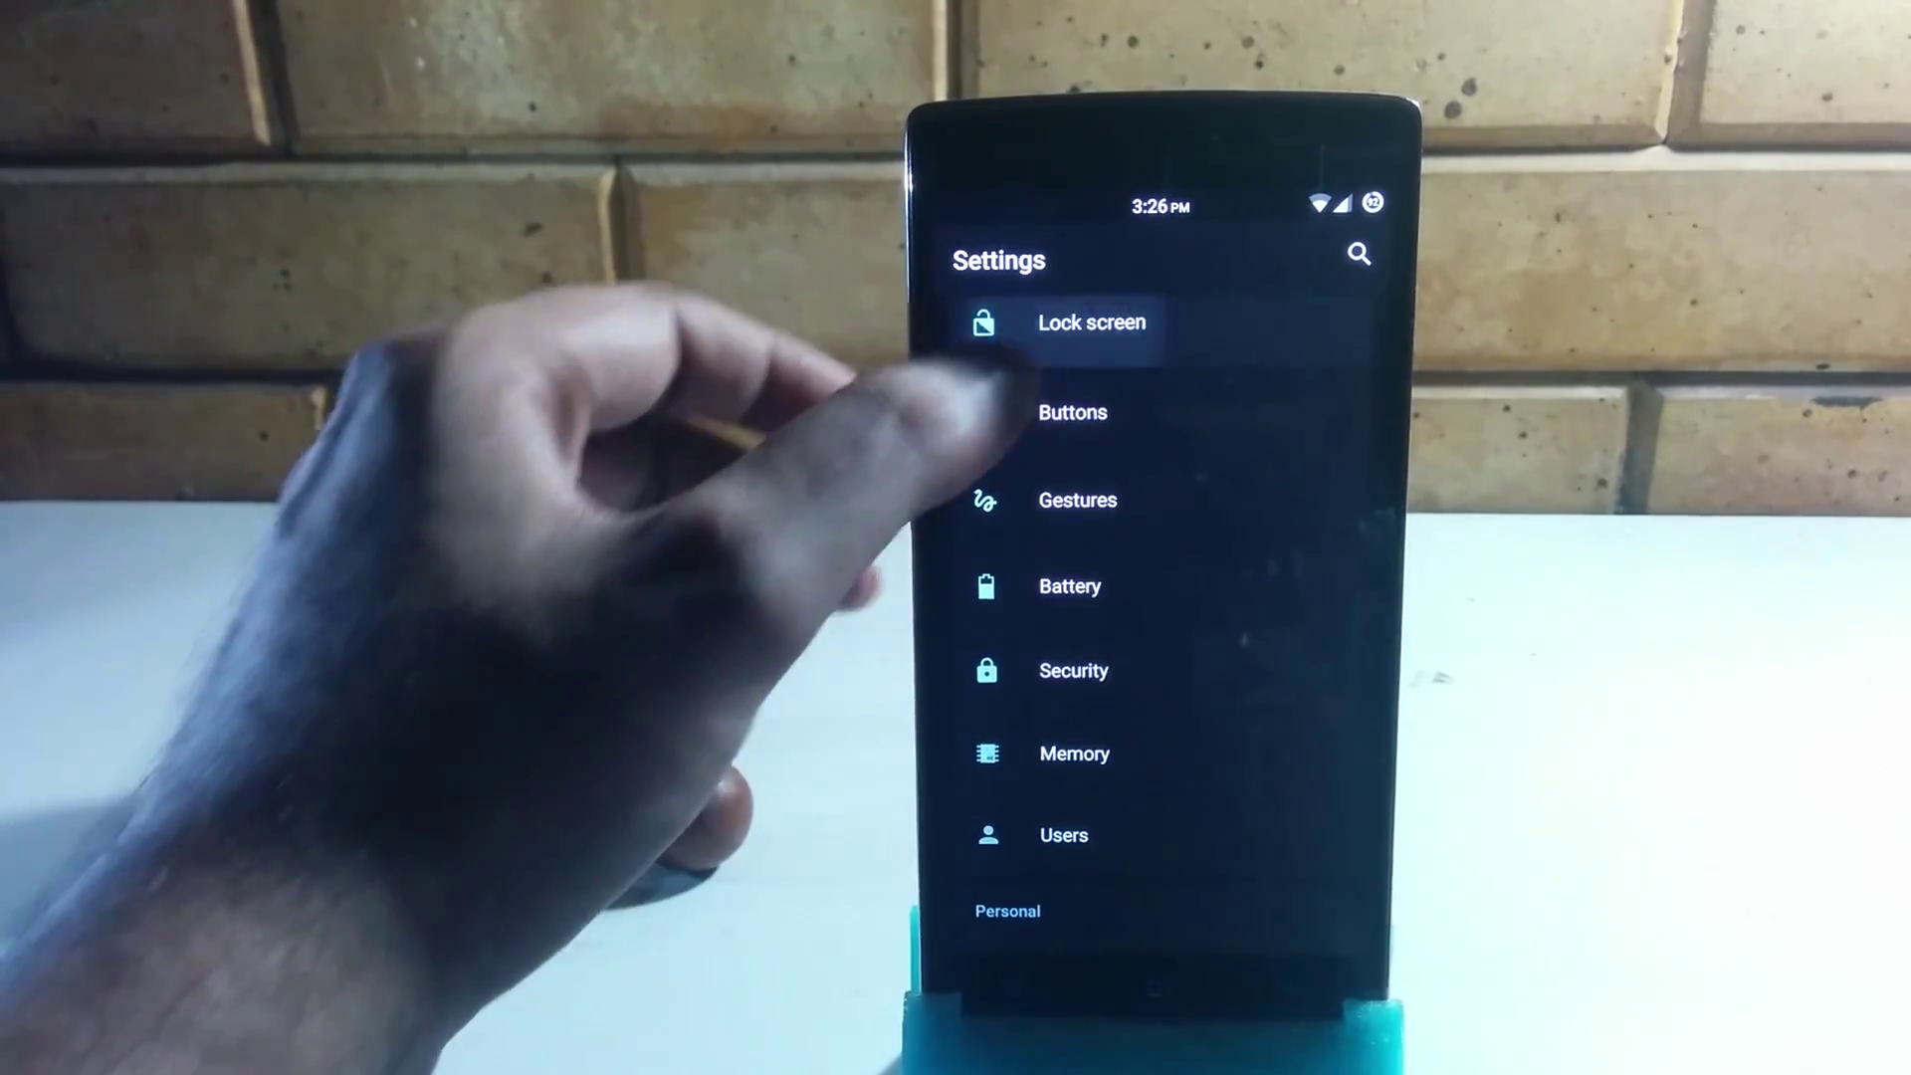
# - Open the Lock screen settings page from Cyanogen OS Settings
pyautogui.click(1092, 323)
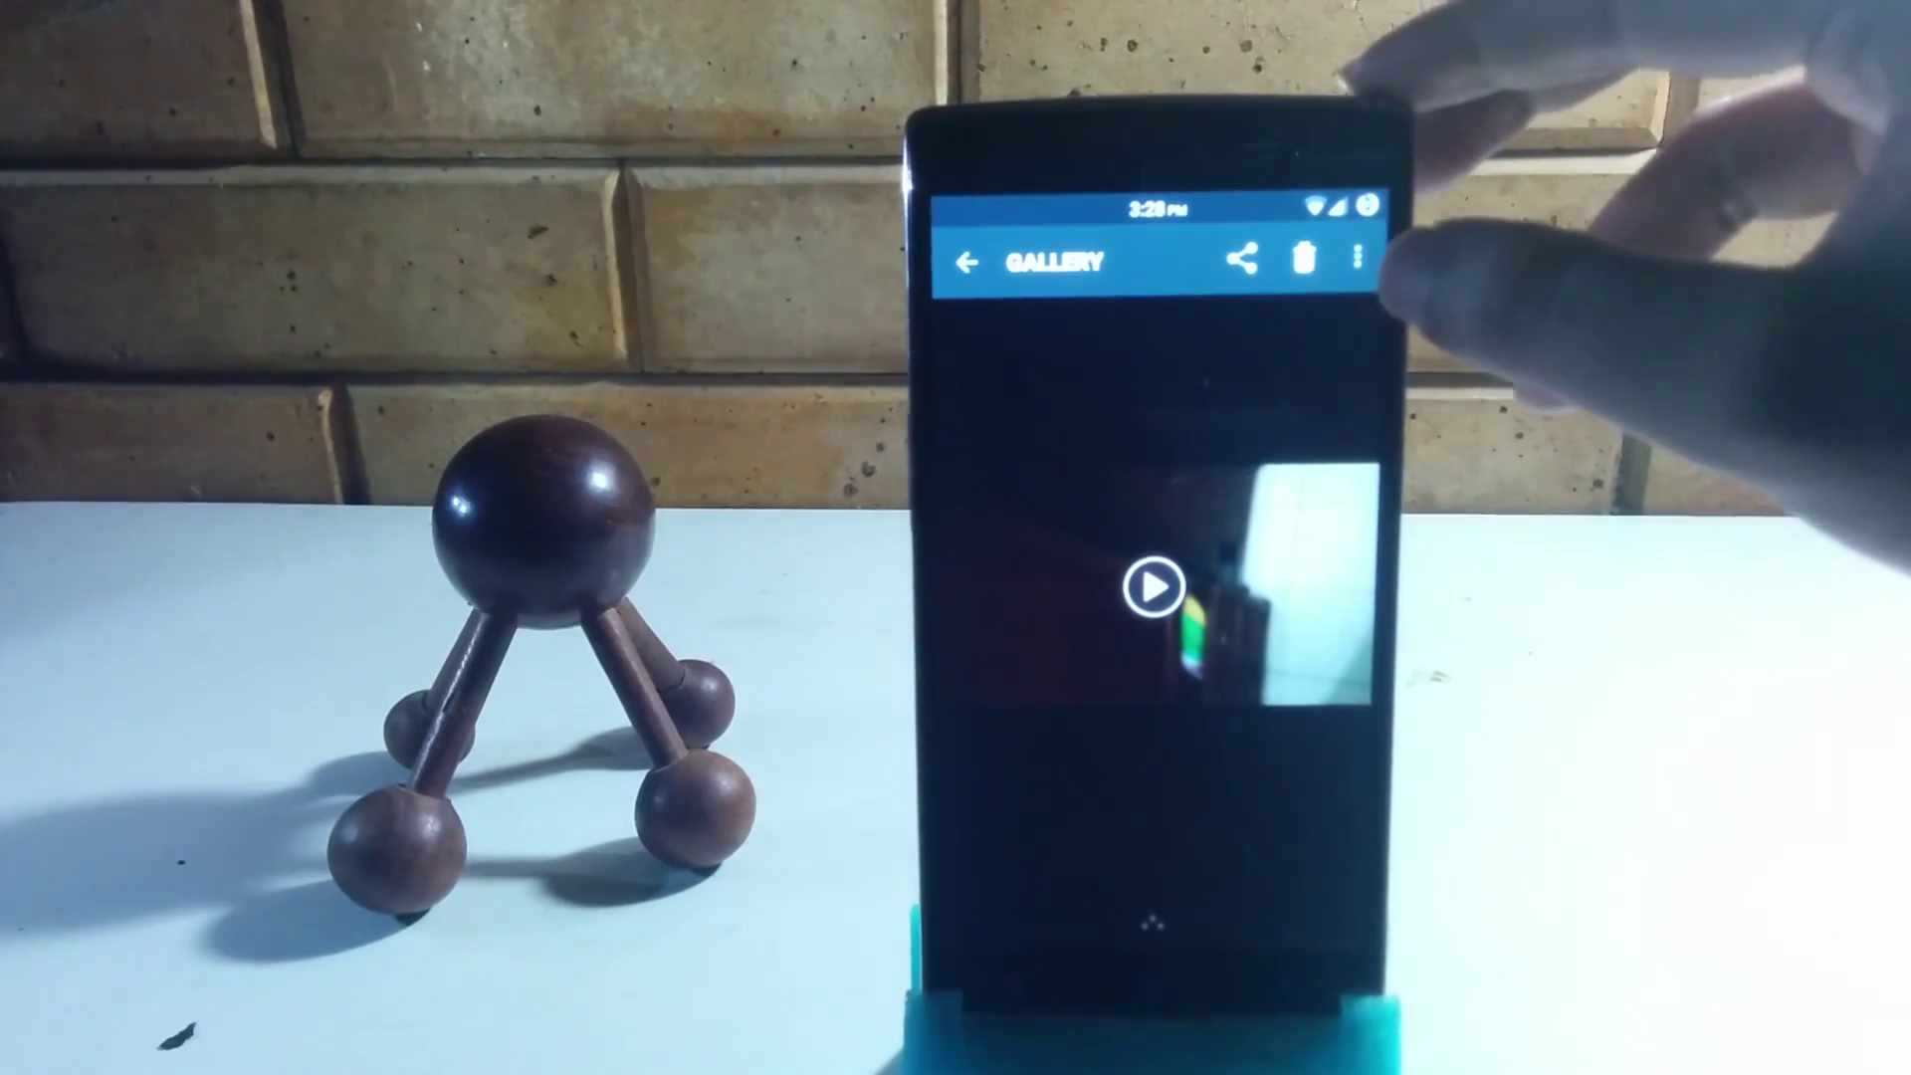
# - Show the recorded clip's overflow menu with the Cast and Create Hyperlapse options
pyautogui.click(1358, 259)
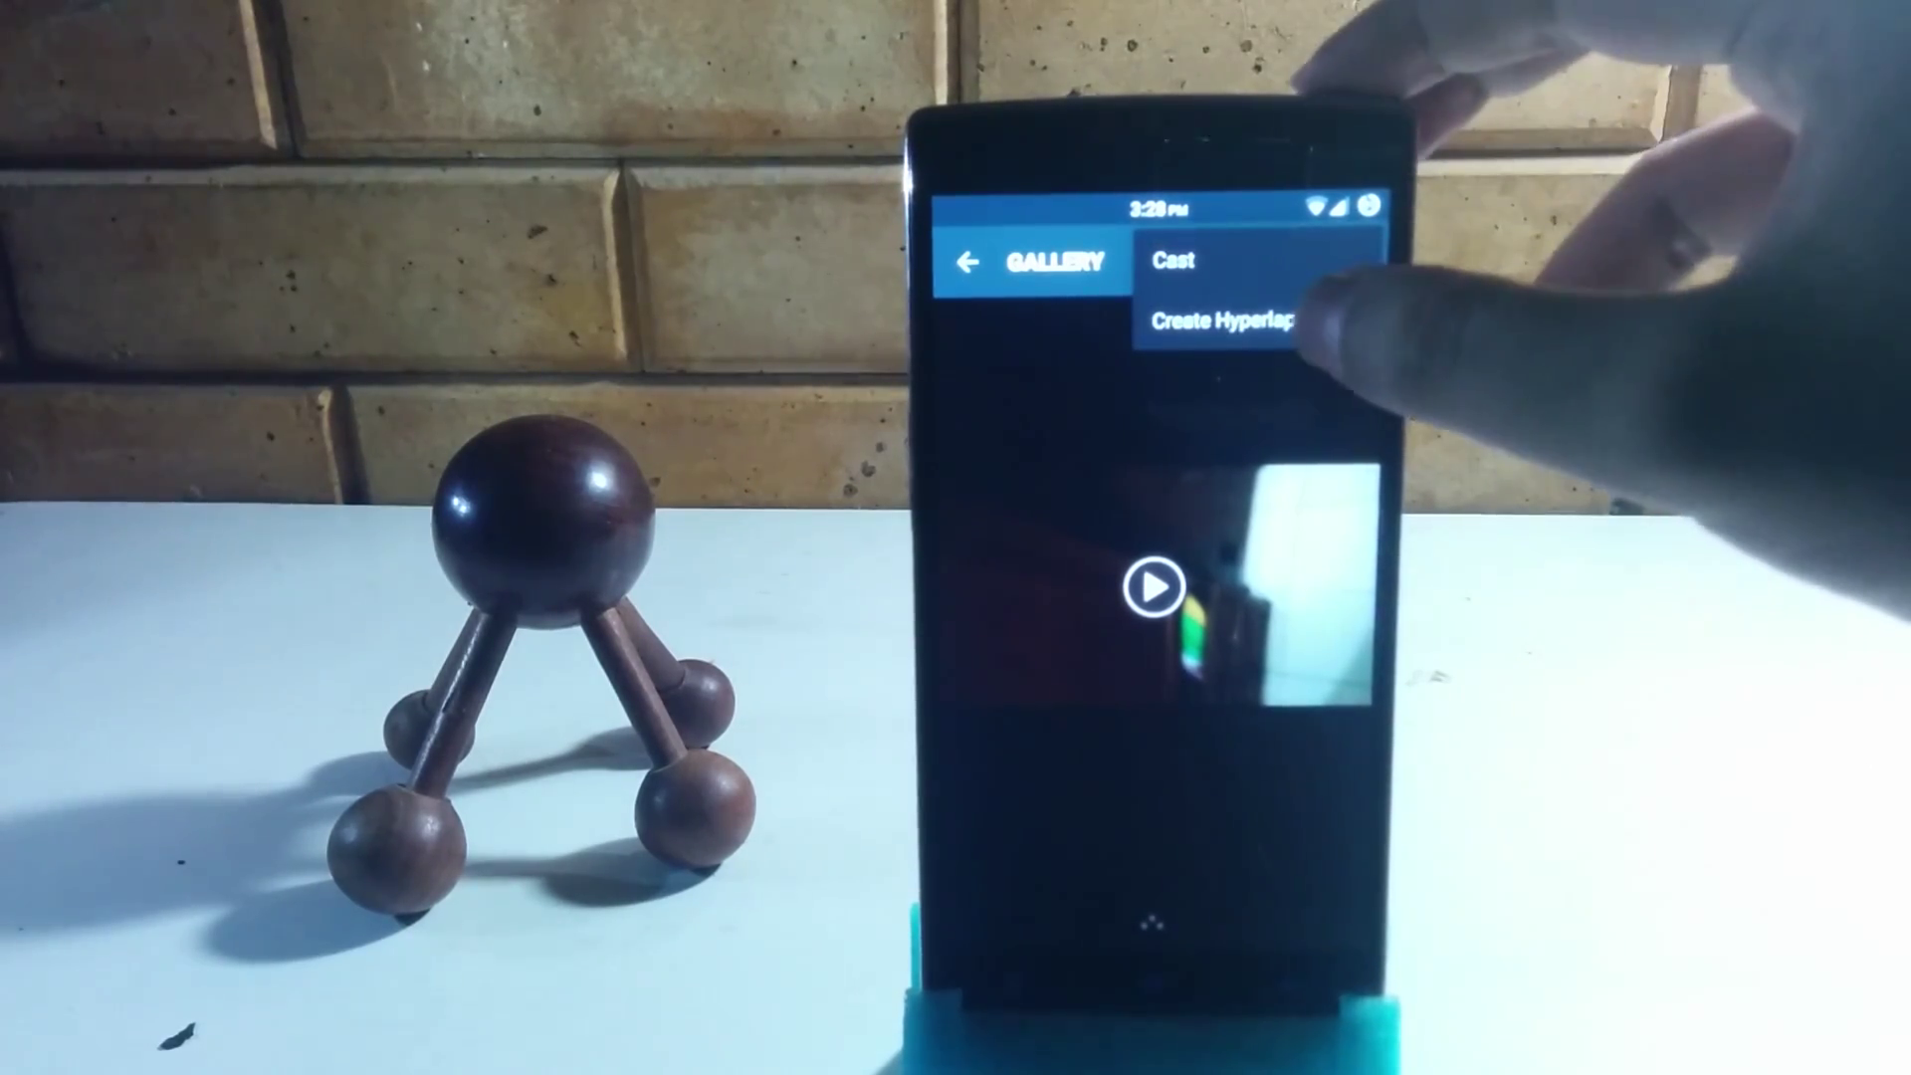